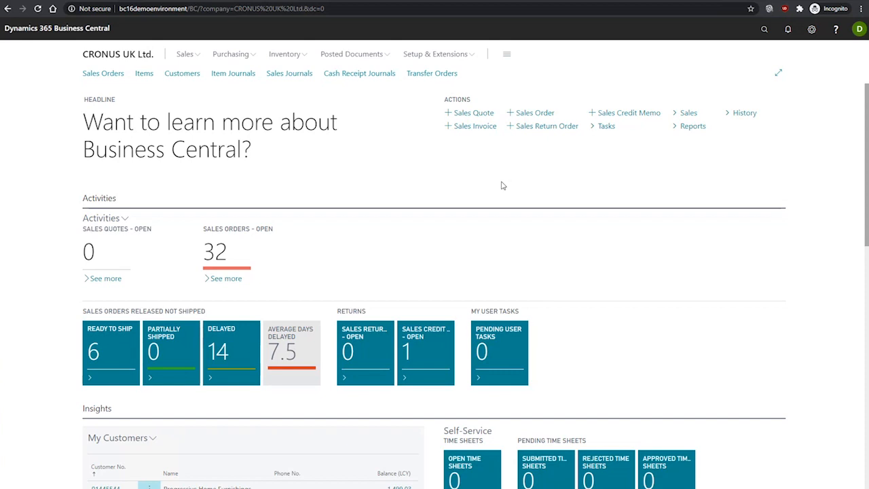
Open the Planning Worksheet page on the empty DEFAULT batch.
{"action": "left_click", "coordinate": [763, 28]}
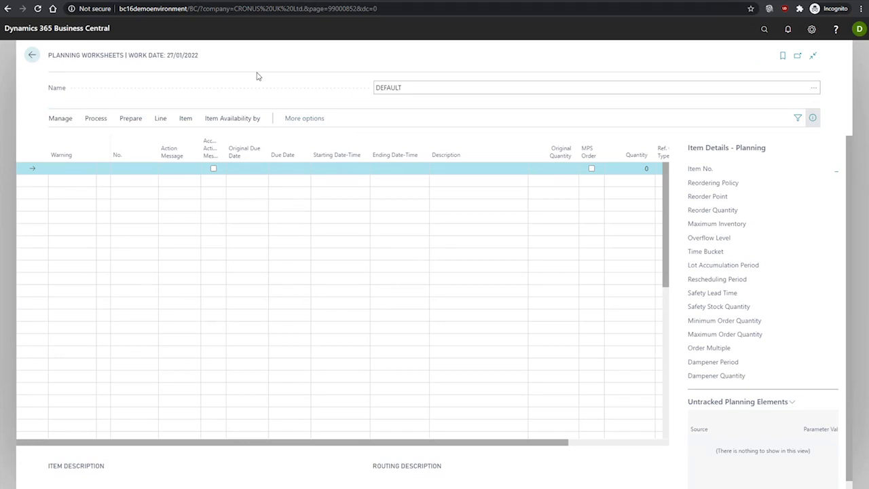
Show the Prepare actions offering Calculate Regenerative Plan.
{"action": "left_click", "coordinate": [130, 117]}
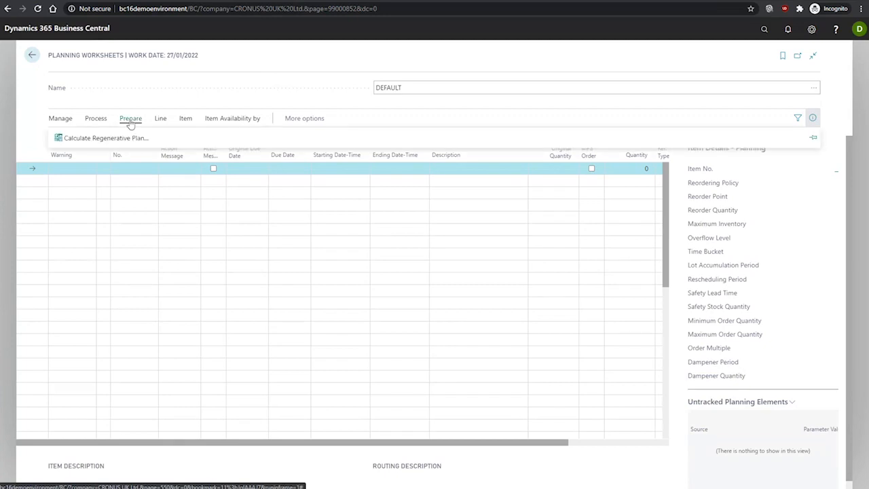
{"action": "mouse_move", "coordinate": [125, 143]}
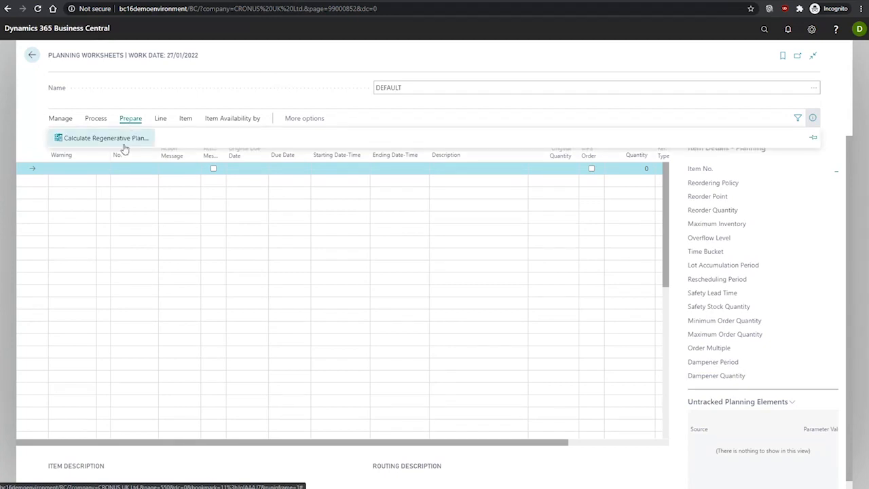
{"action": "mouse_move", "coordinate": [190, 144]}
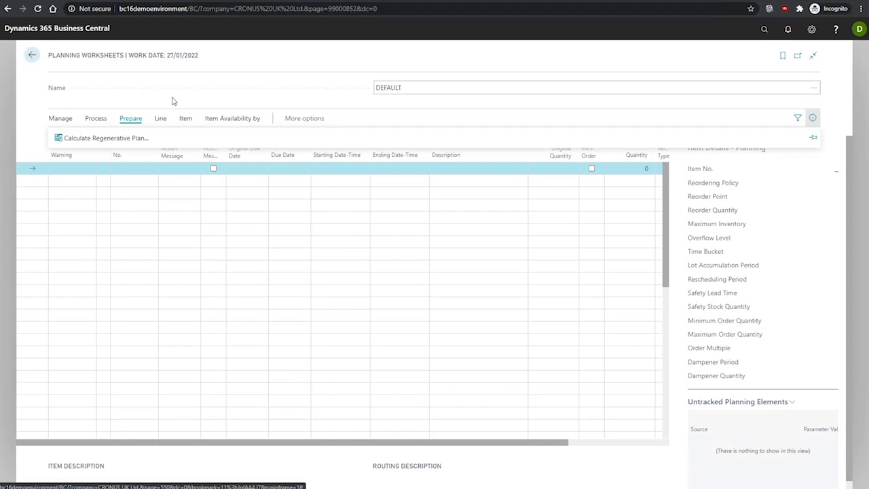
Bring up the Calculate Plan request page with MPS and MRP switched on.
{"action": "left_click", "coordinate": [106, 139]}
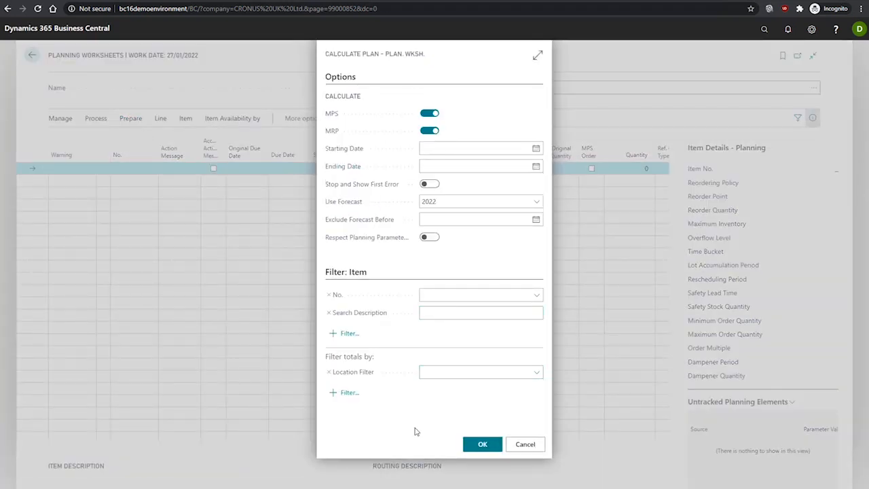
{"action": "mouse_move", "coordinate": [524, 444]}
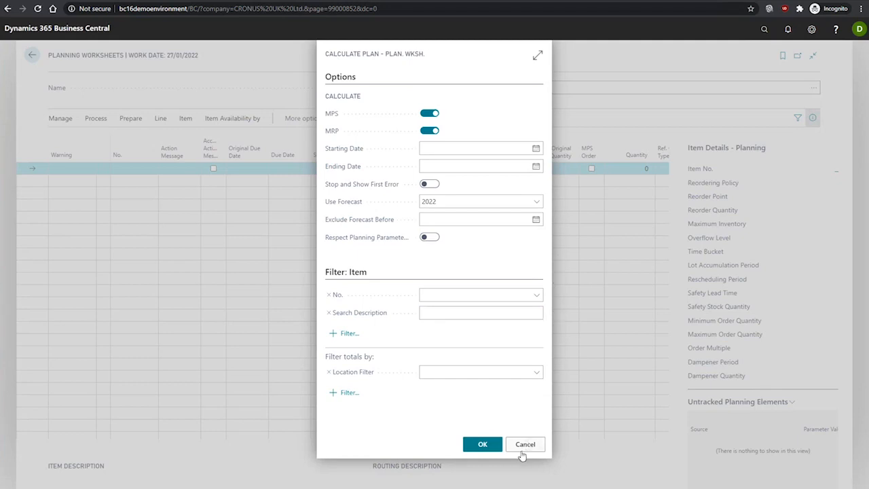
Cancel the Calculate Plan request, returning to the empty DEFAULT worksheet.
{"action": "left_click", "coordinate": [524, 444]}
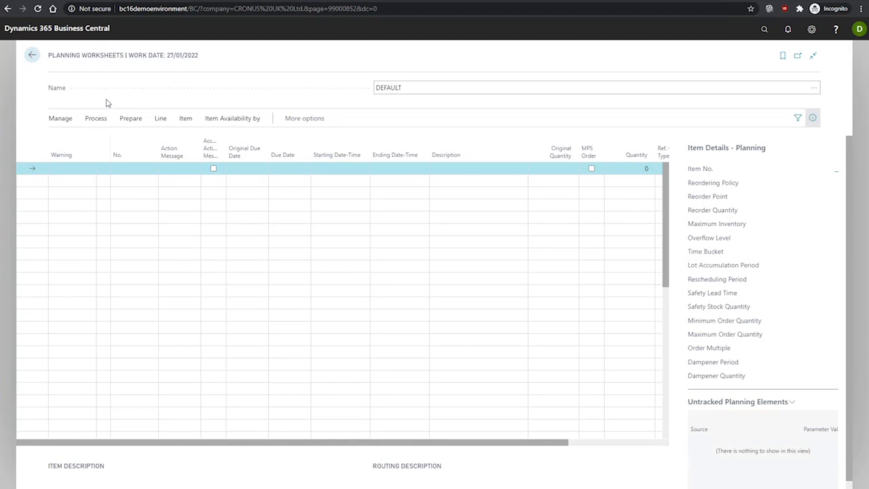
Show the Process actions including Carry Out Action Message.
{"action": "left_click", "coordinate": [95, 117]}
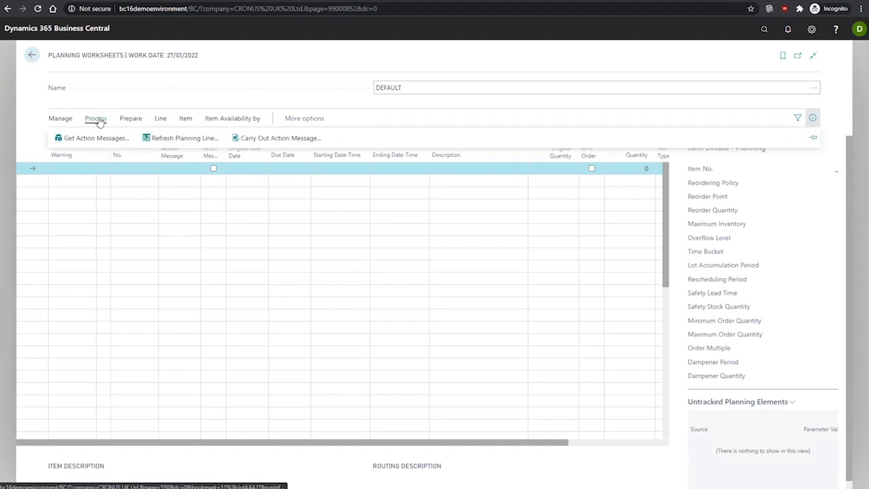
{"action": "mouse_move", "coordinate": [278, 138]}
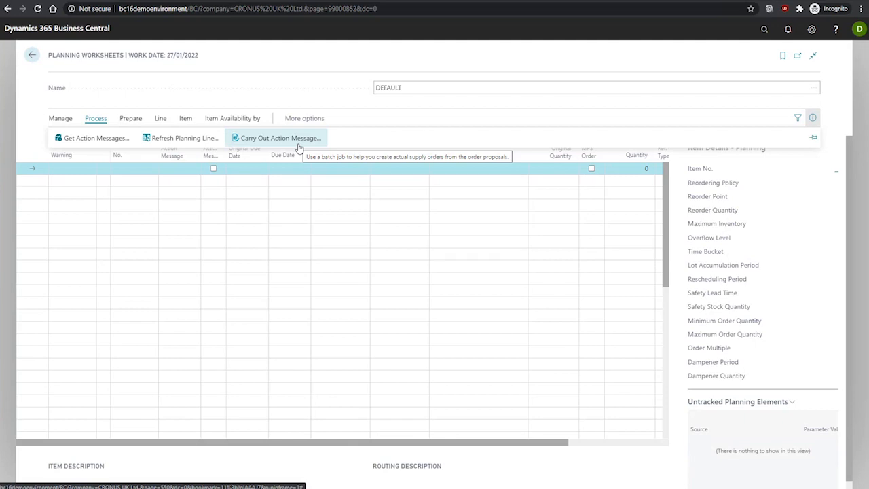
{"action": "mouse_move", "coordinate": [269, 93]}
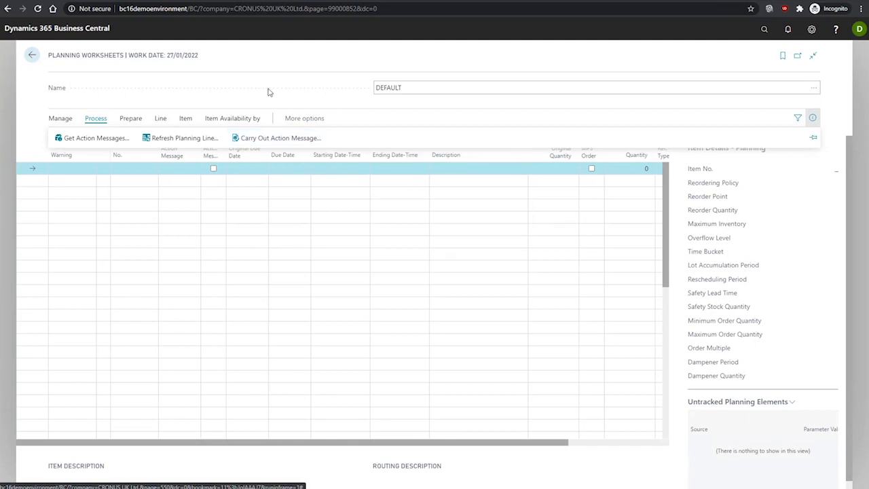